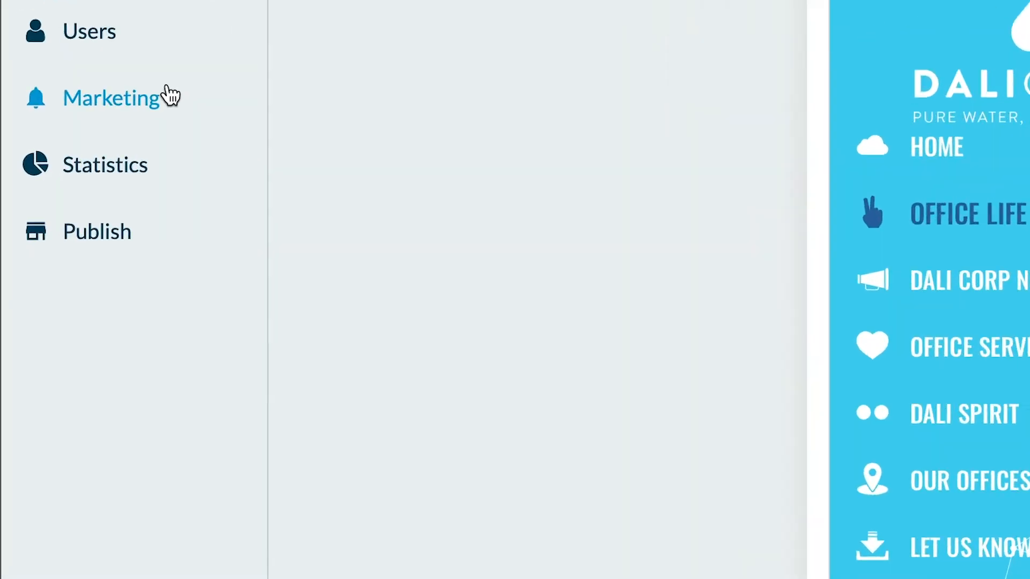
Reach the Send SMS form from Marketing, showing 1,000 SMS credits left.
{"action": "left_click", "coordinate": [112, 98]}
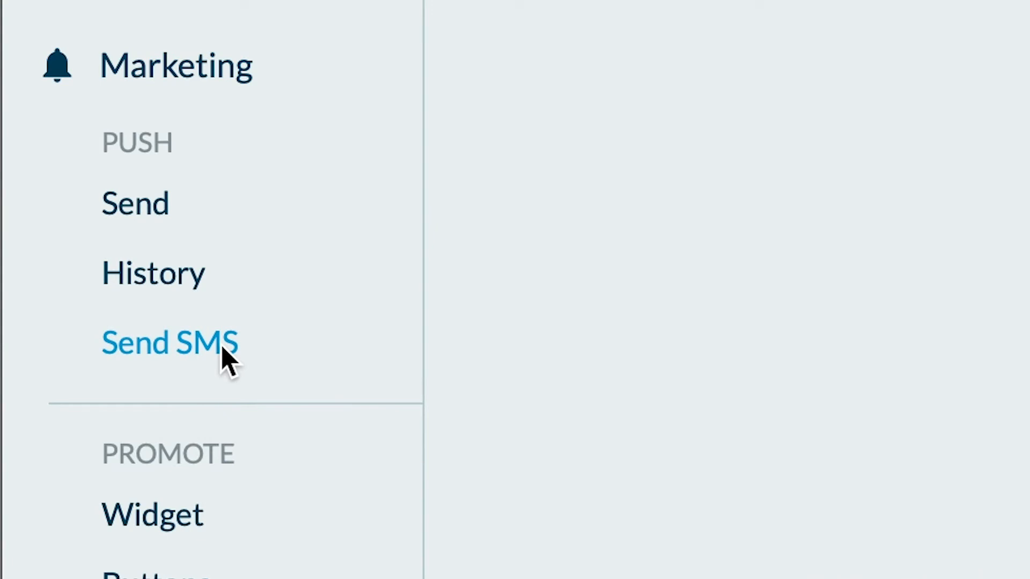
{"action": "left_click", "coordinate": [169, 342]}
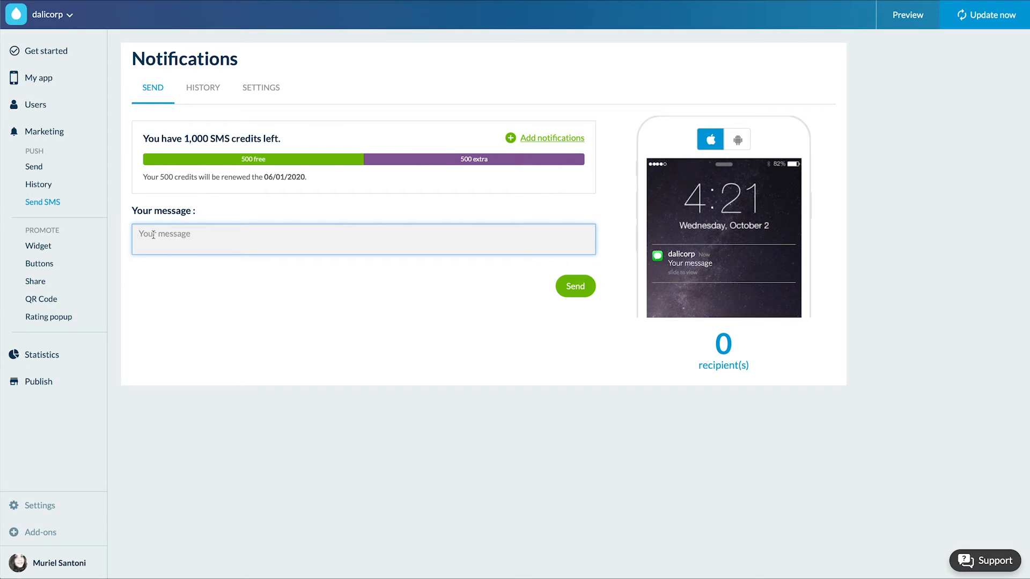
Send the SMS 'Don't forget our Summer party tonight !' to app users.
{"action": "type", "text": "Don't forget"}
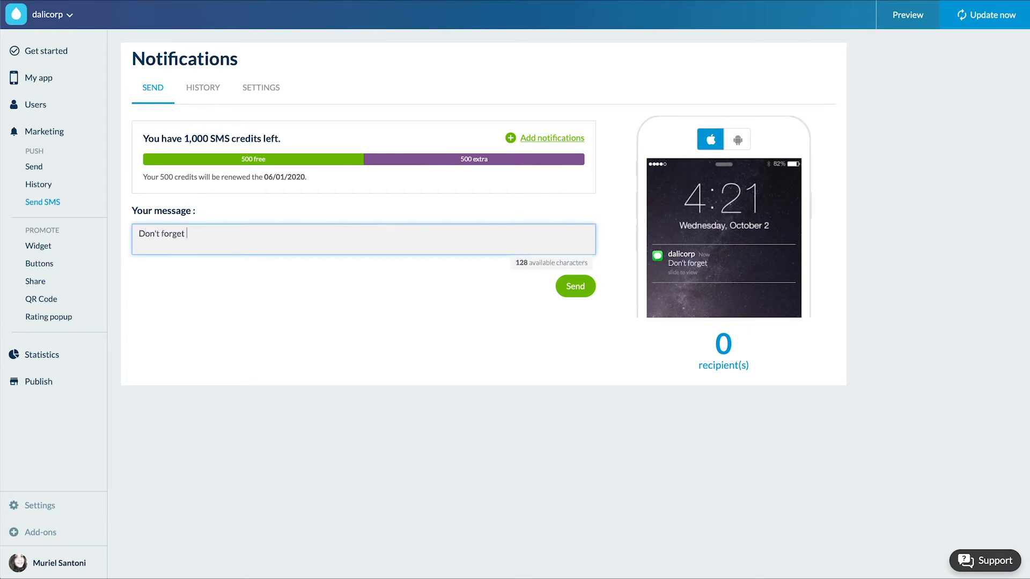
{"action": "type", "text": "our Summer"}
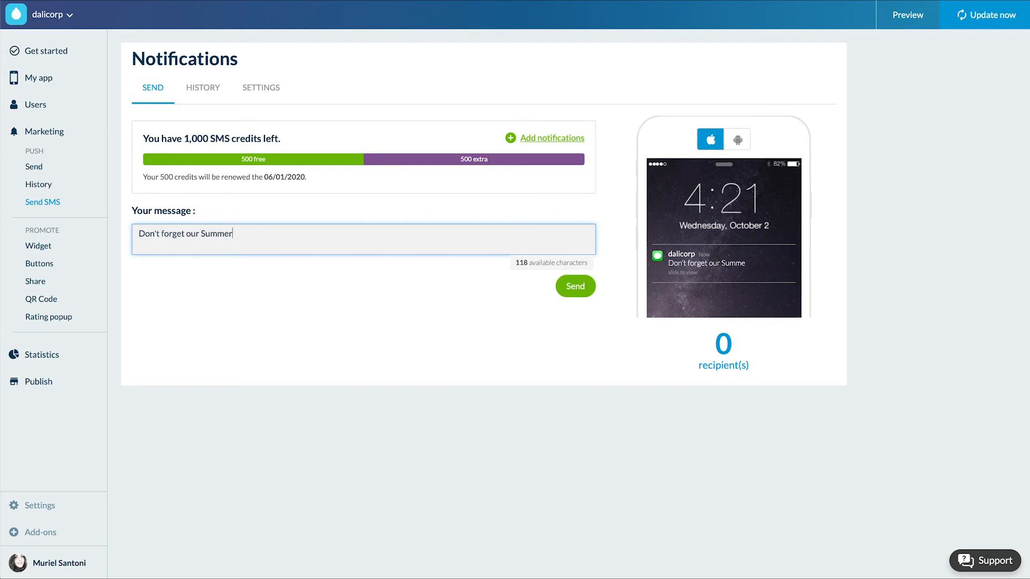
{"action": "type", "text": "party tonight"}
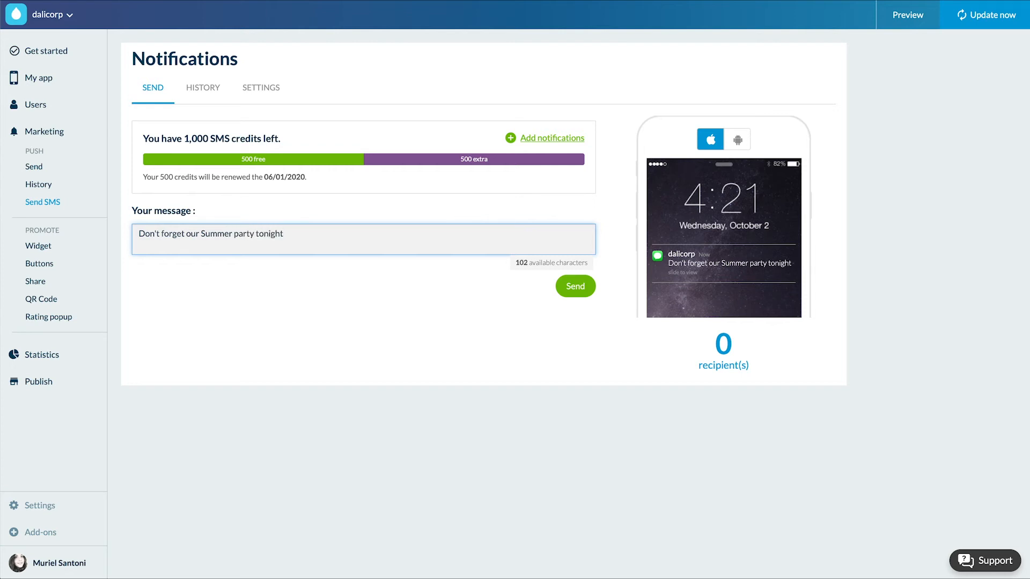
{"action": "type", "text": "!"}
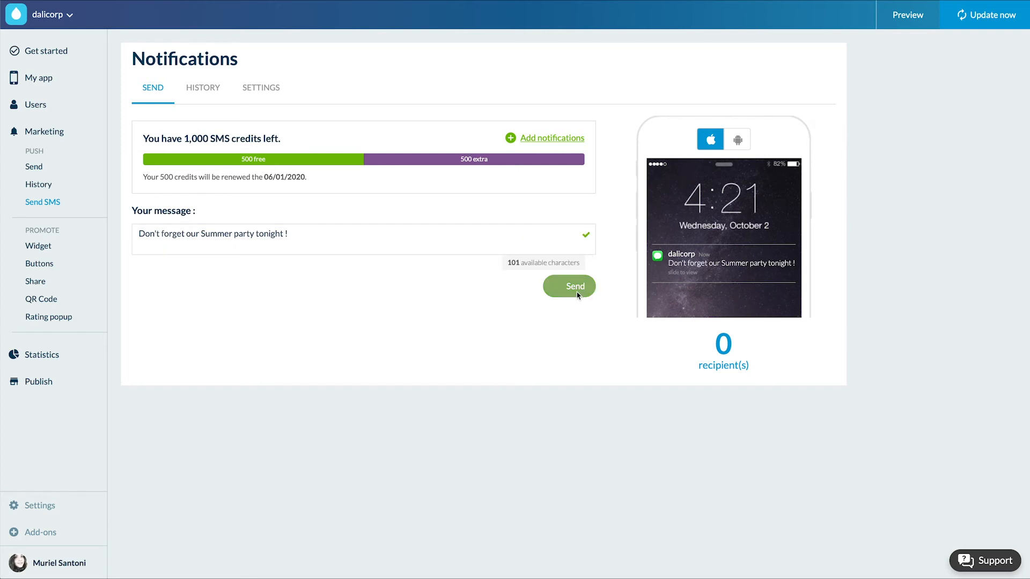
{"action": "left_click", "coordinate": [203, 86]}
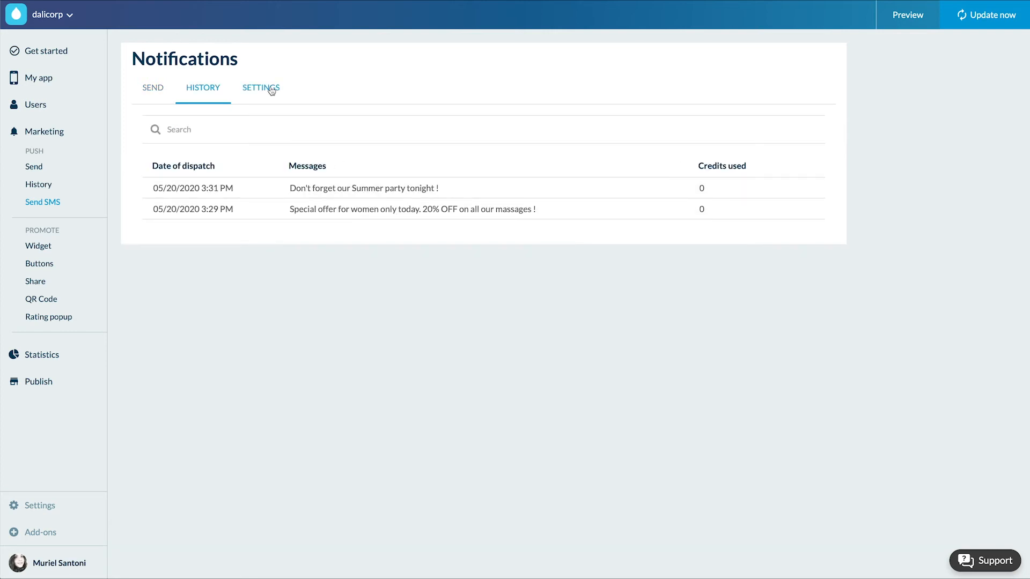
Show the SMS Settings with opt-in dialog texts, success/error messages and welcome SMS.
{"action": "left_click", "coordinate": [259, 86]}
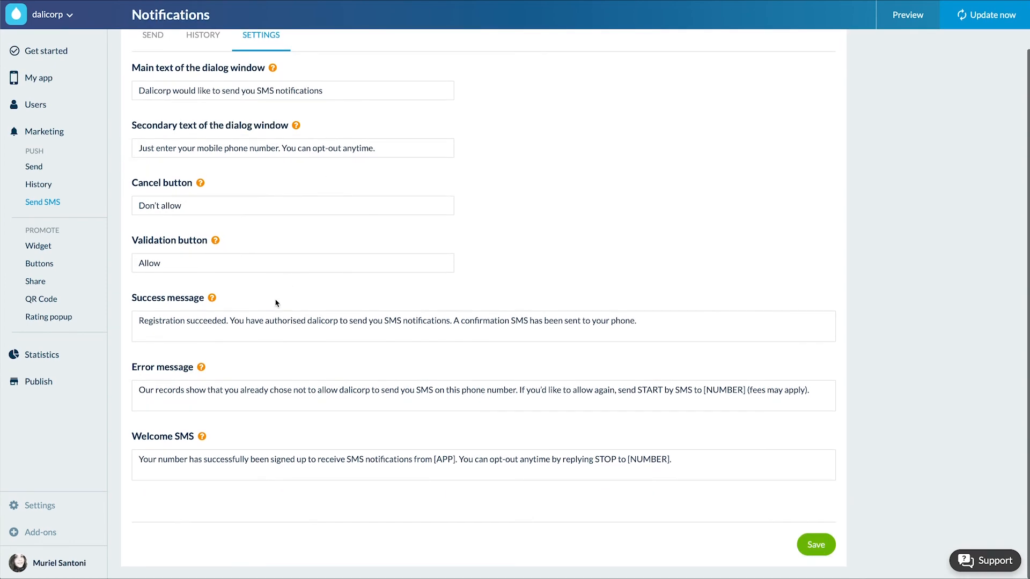
{"action": "mouse_move", "coordinate": [785, 529]}
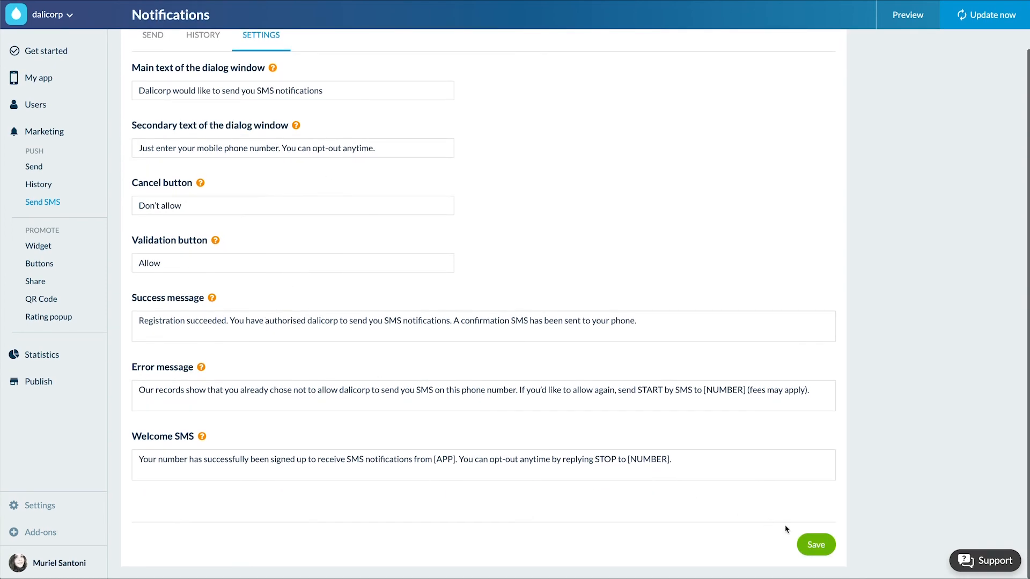